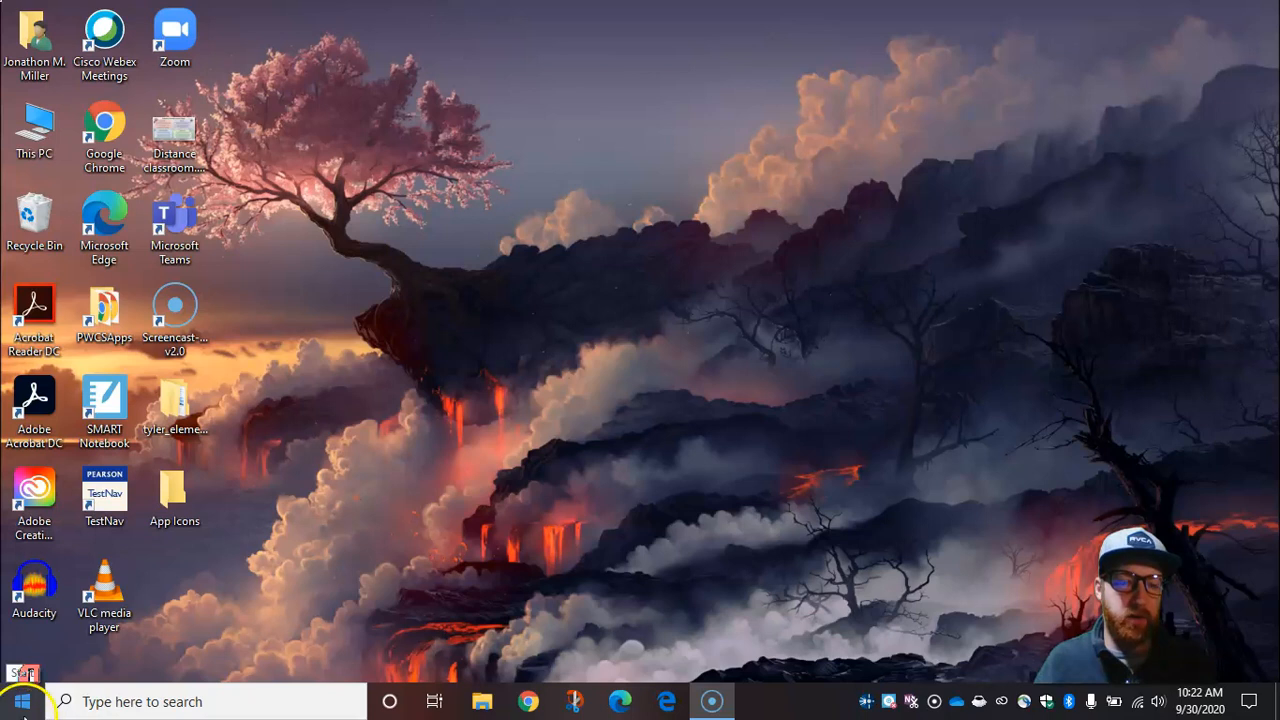
- Launch Zoom Cloud Meetings from its desktop shortcut
left_click(174, 35)
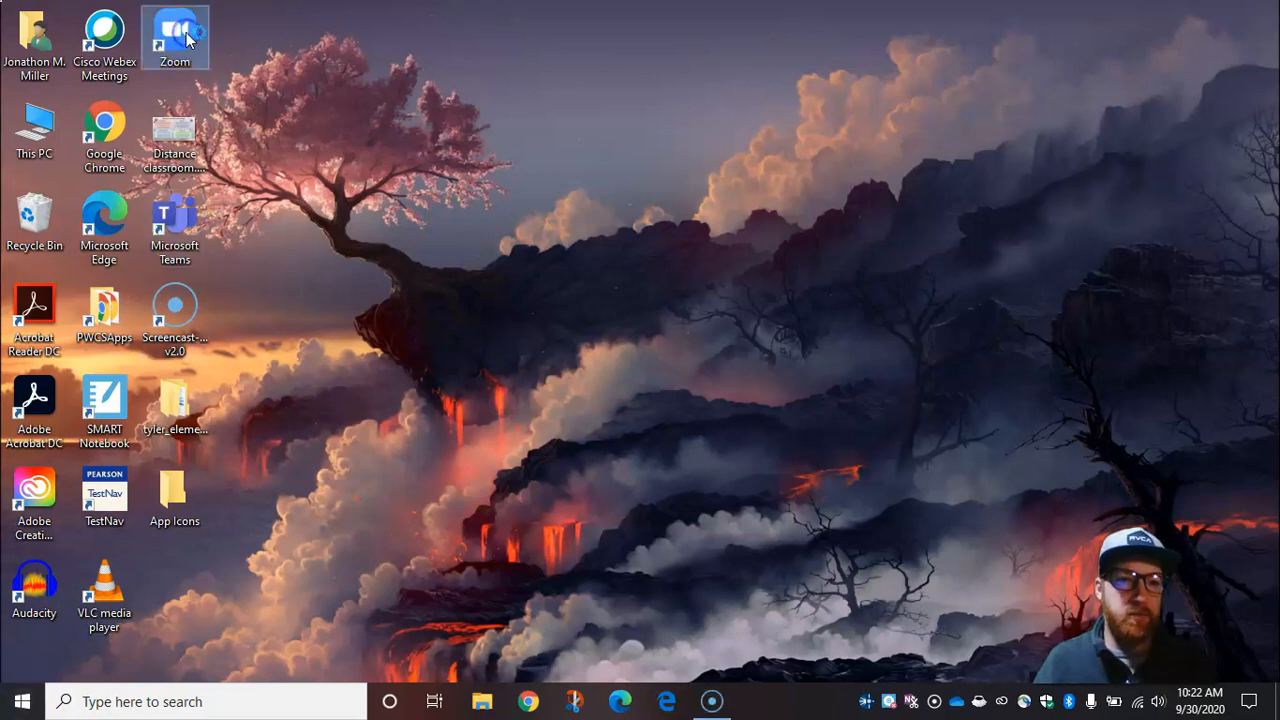
double_click(175, 37)
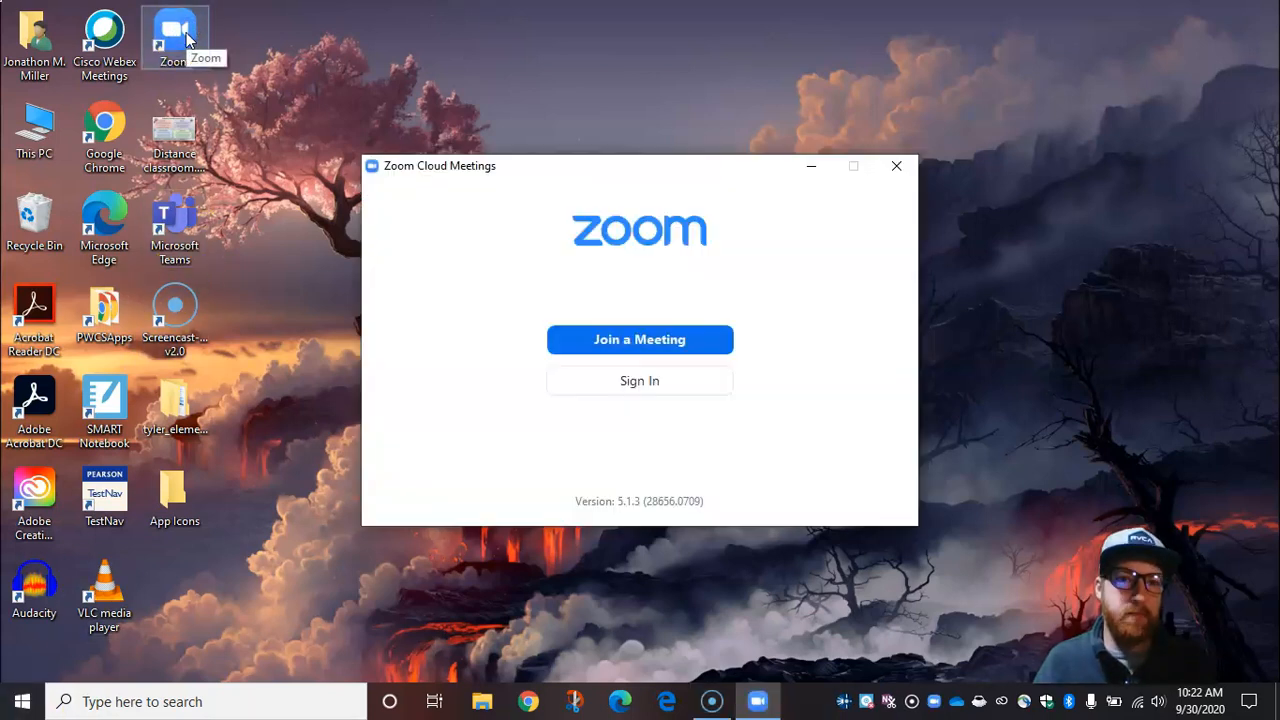
mouse_move(515, 88)
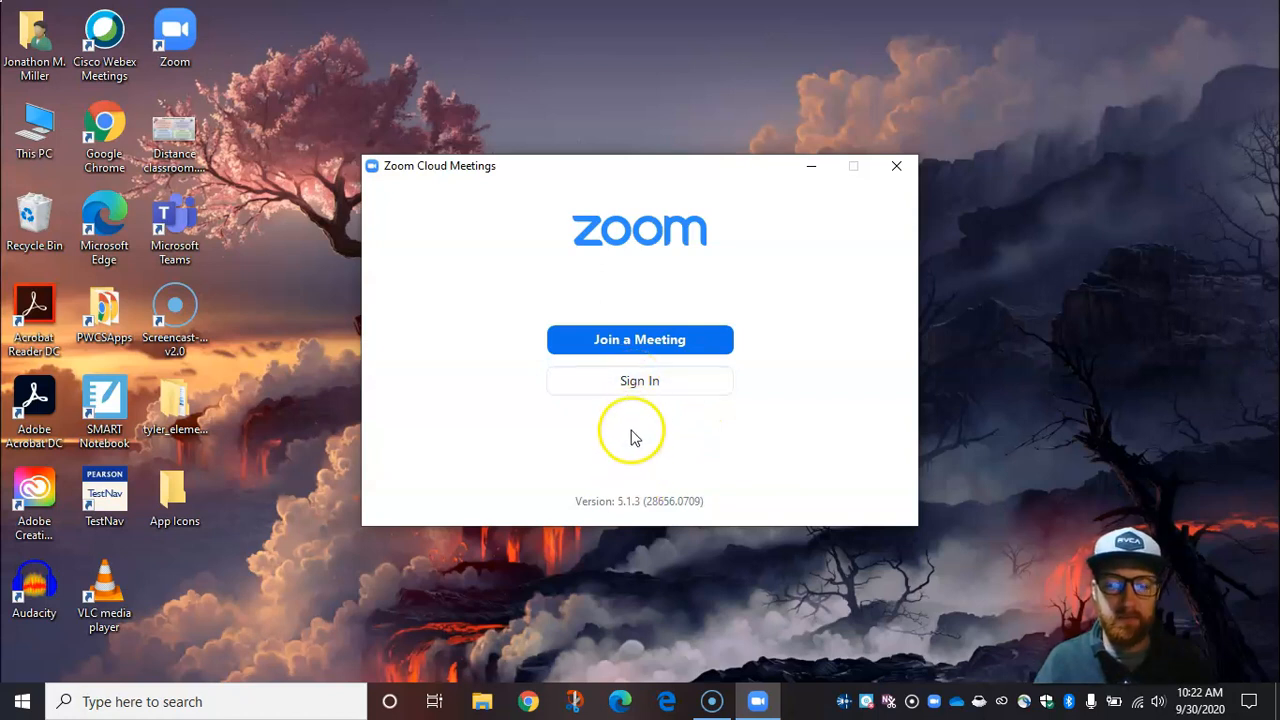
- Open Zoom's Sign In form from the start window
left_click(639, 380)
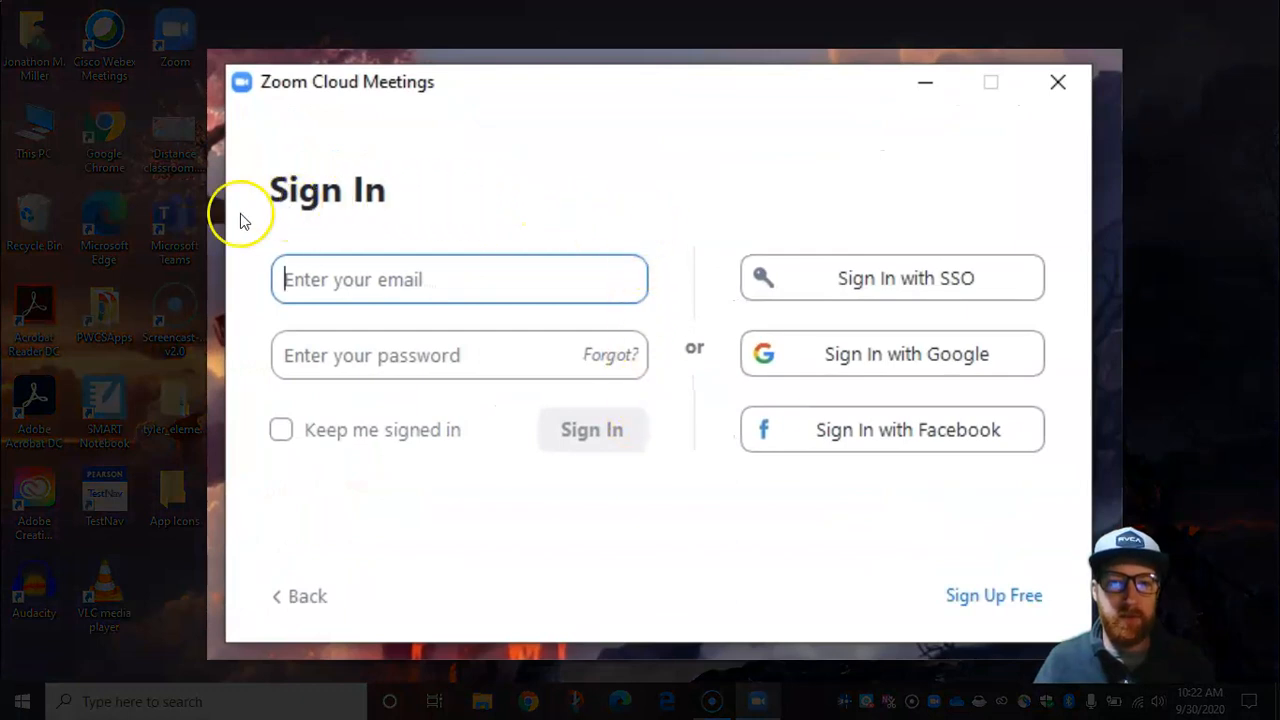
mouse_move(490, 483)
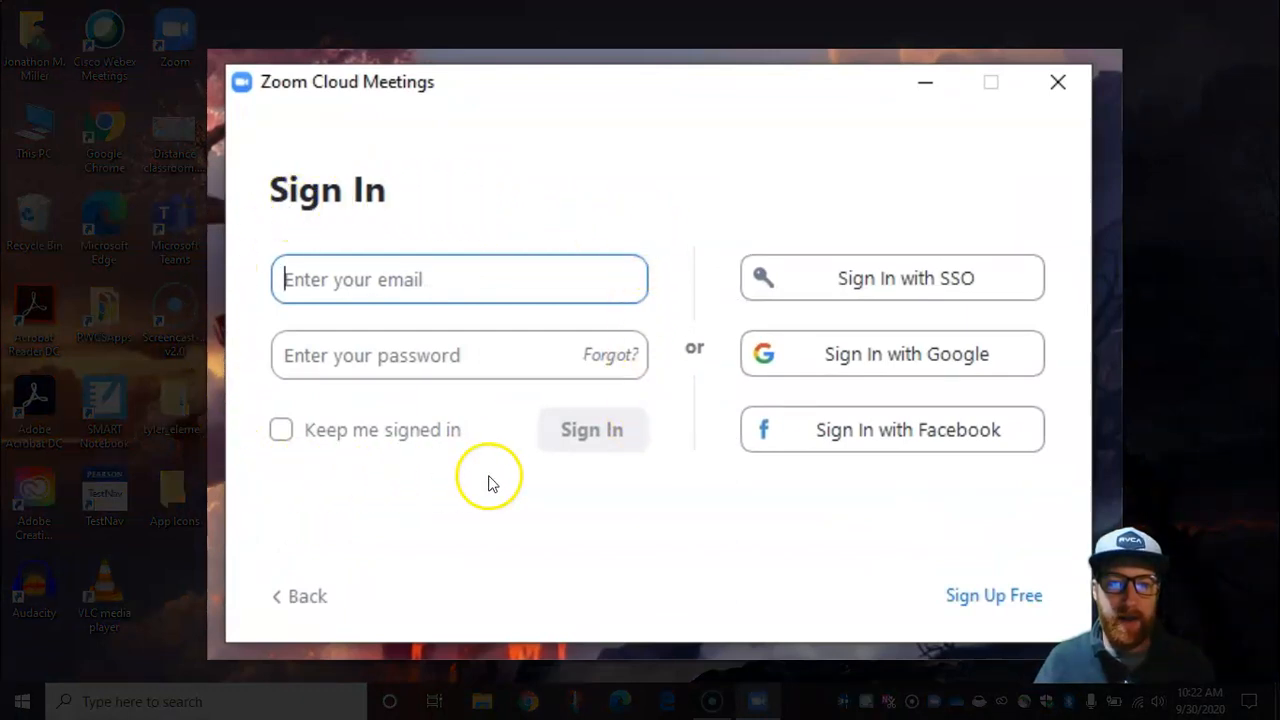
mouse_move(670, 478)
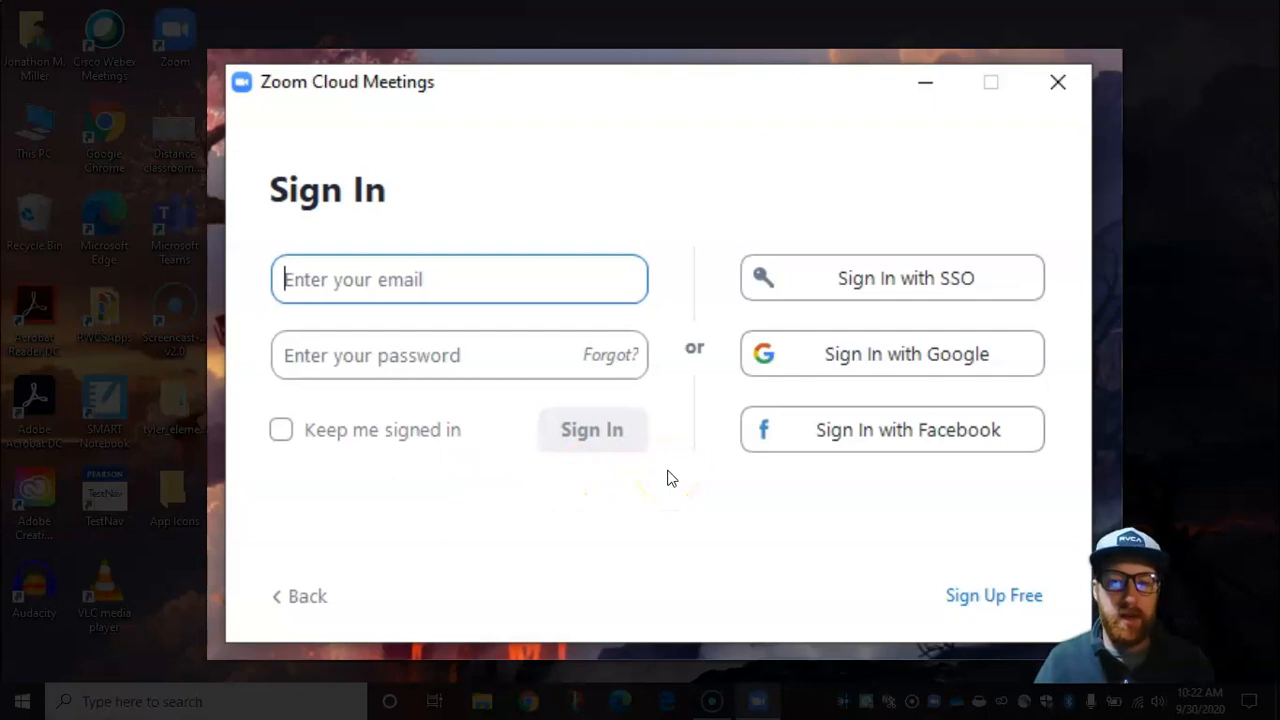
mouse_move(890, 353)
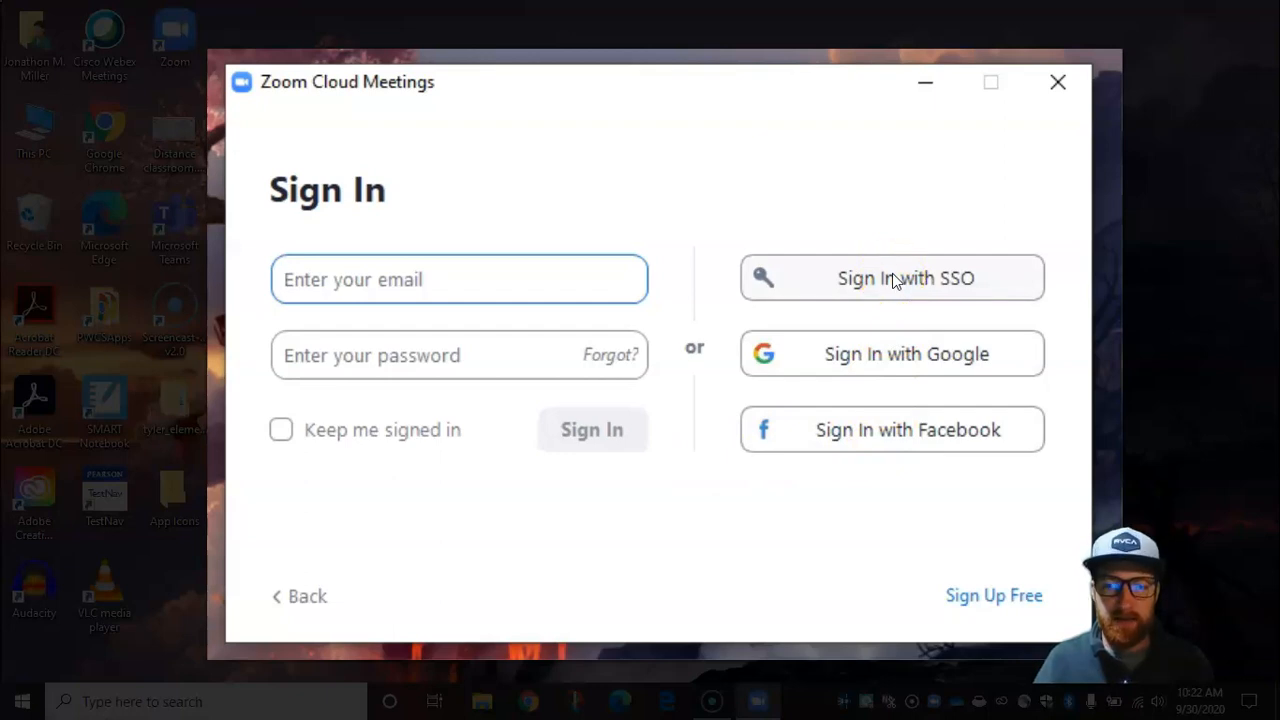
- Choose SSO sign-in and enter the company domain pwcs-zm-edu
left_click(891, 278)
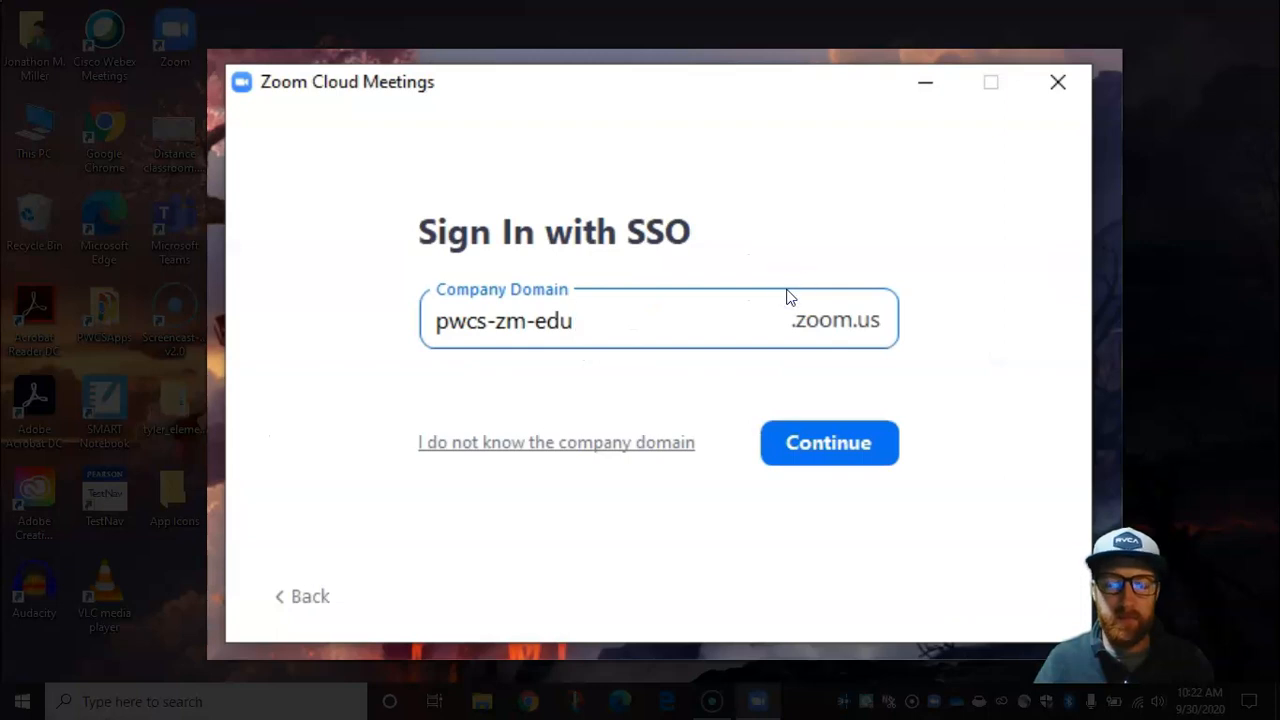
mouse_move(910, 212)
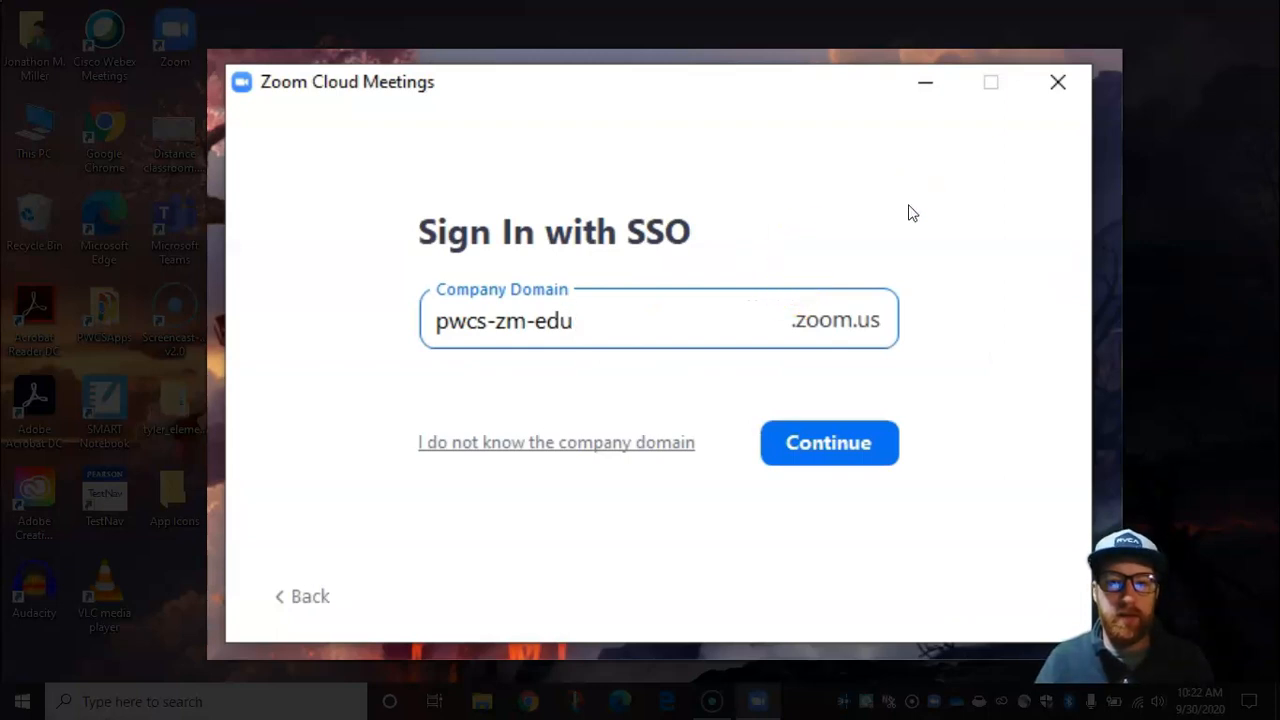
left_click(575, 320)
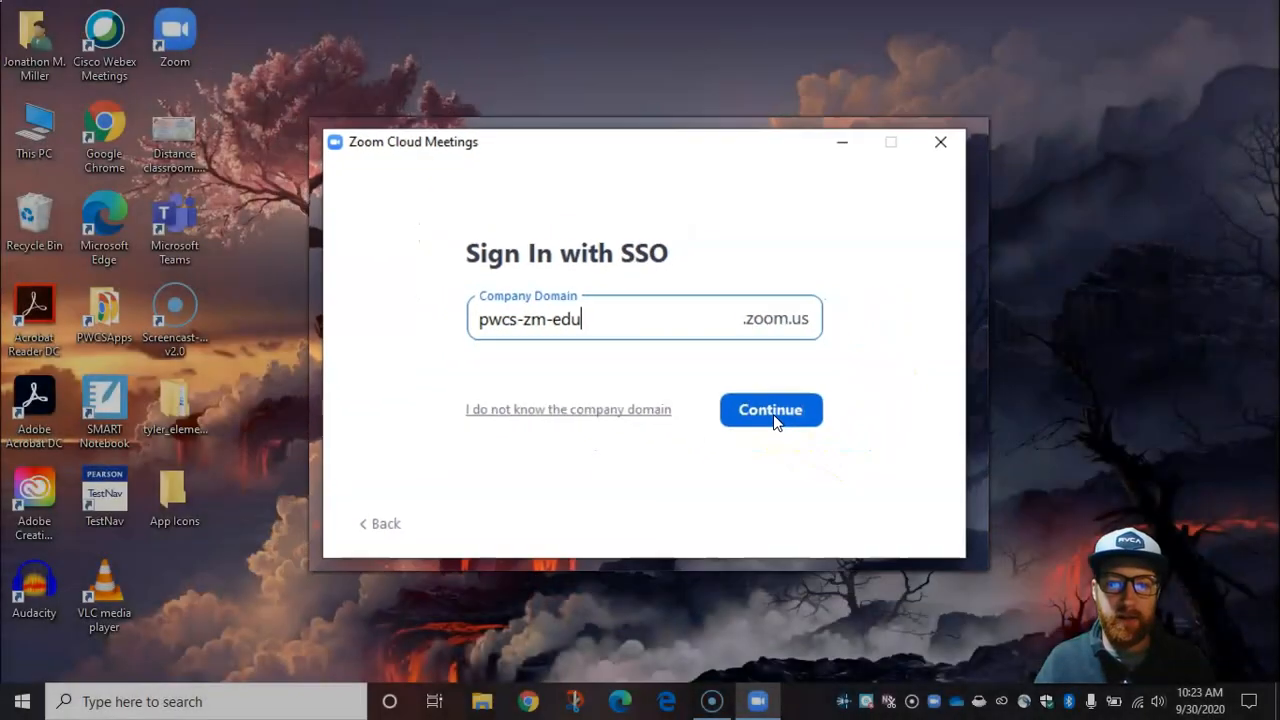
- Continue with pwcs-zm-edu to reach the Microsoft account picker in Chrome
left_click(770, 409)
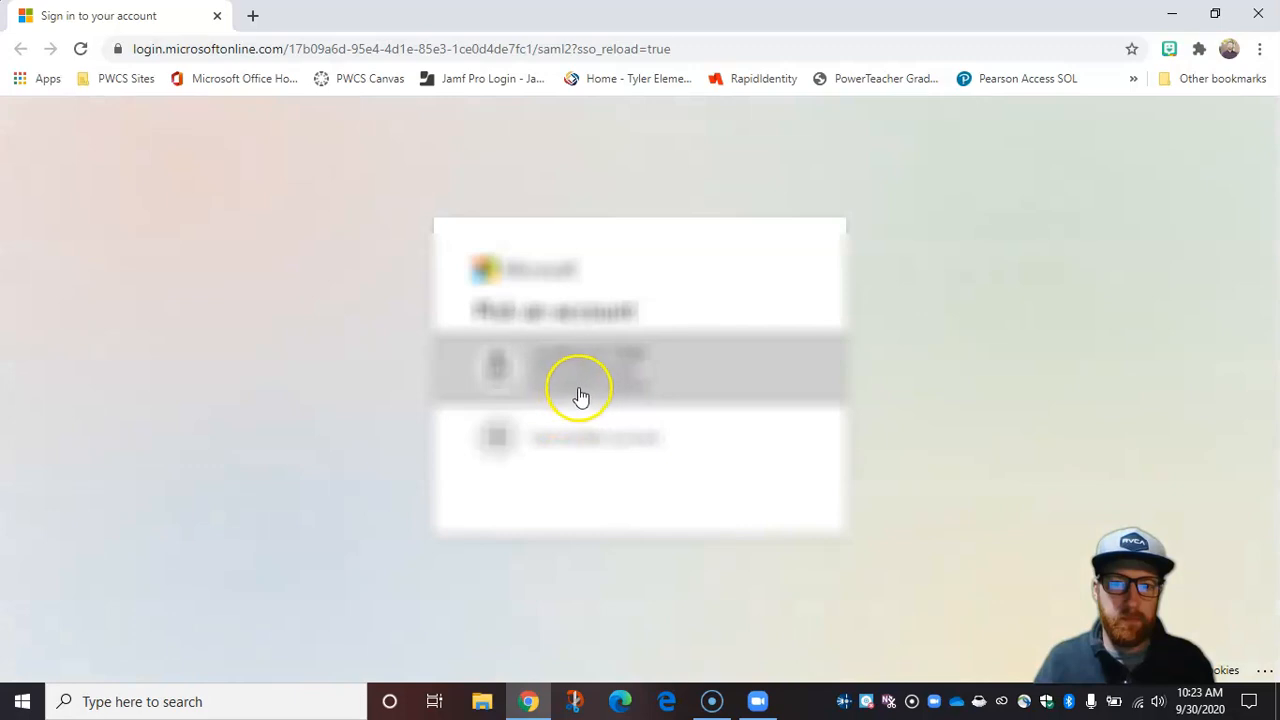
mouse_move(520, 390)
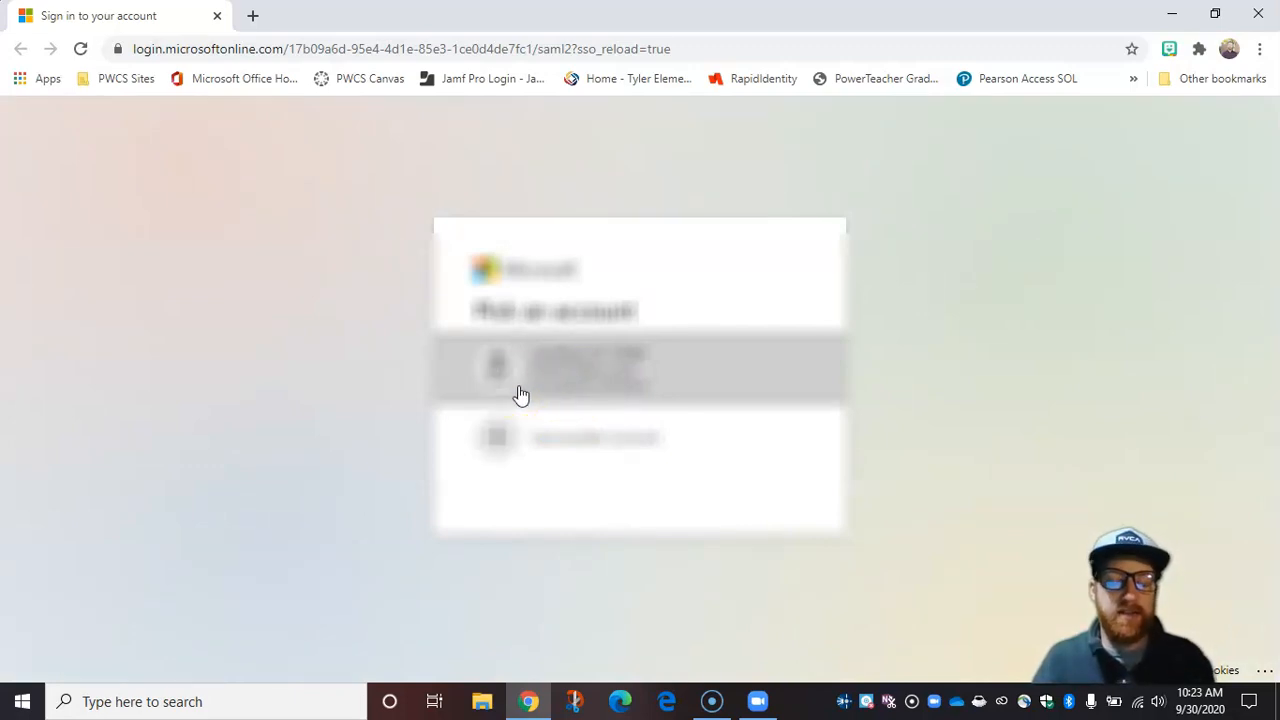
mouse_move(335, 325)
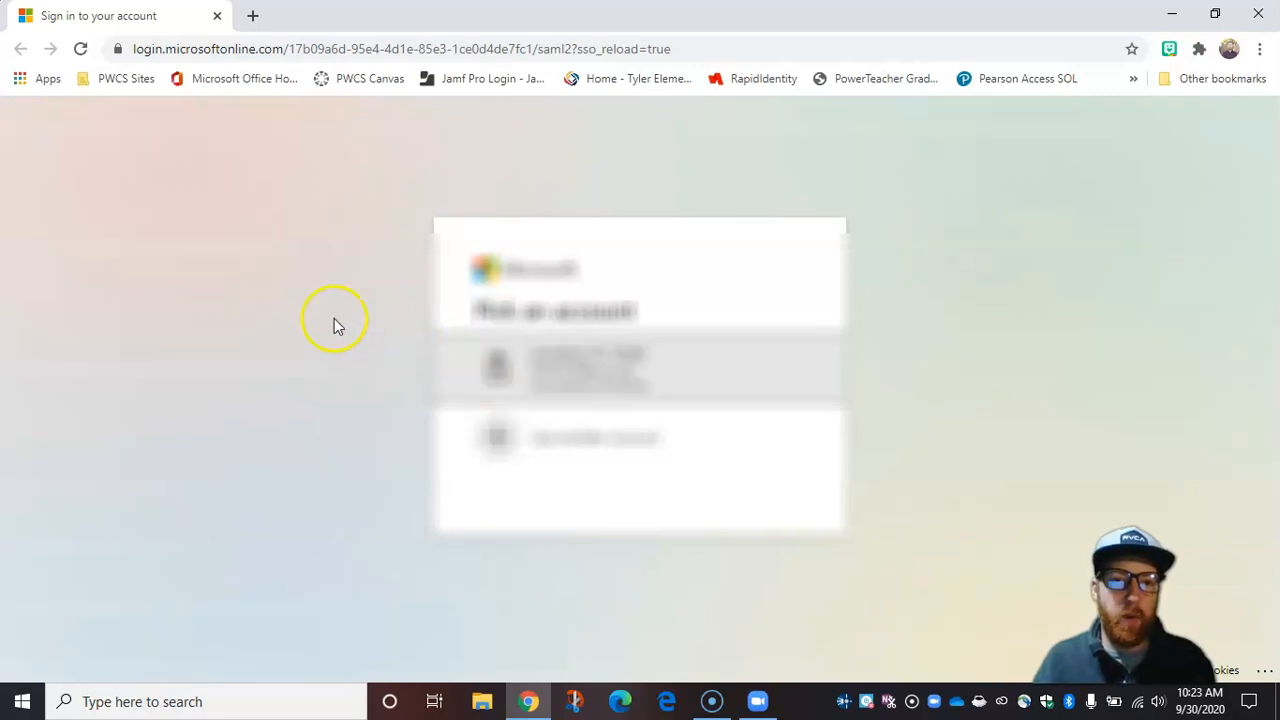
mouse_move(363, 328)
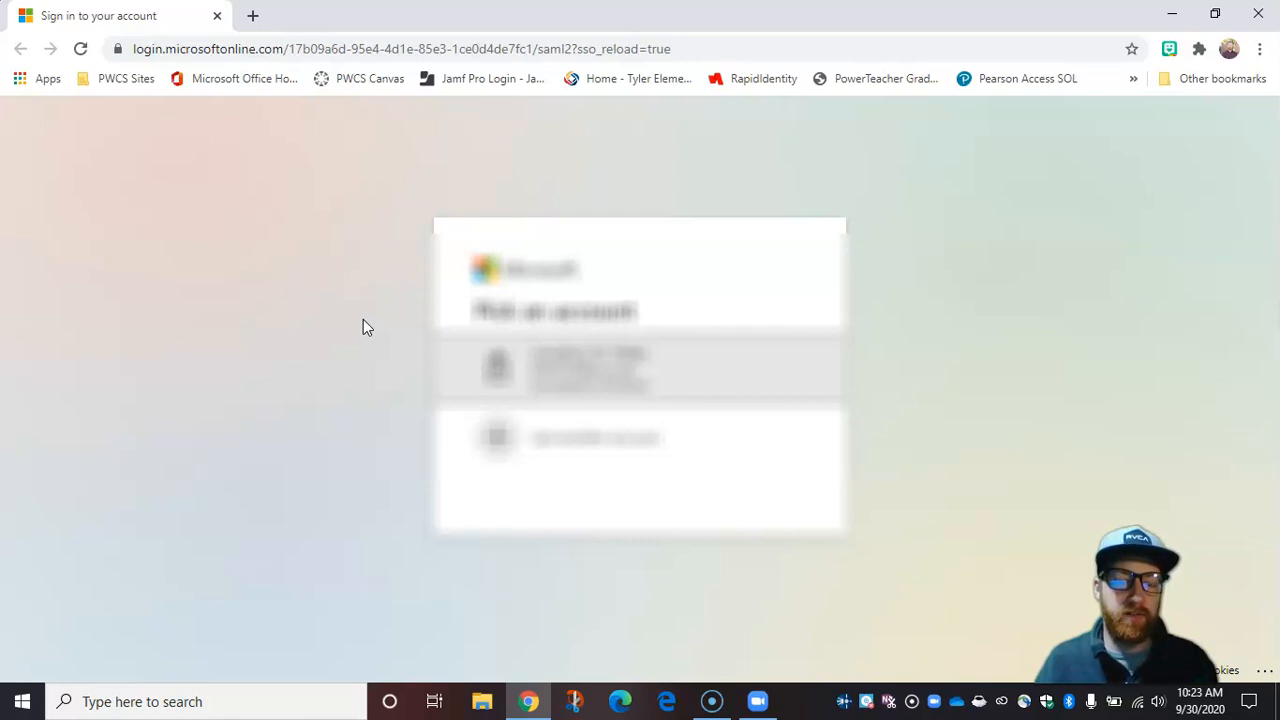
mouse_move(450, 18)
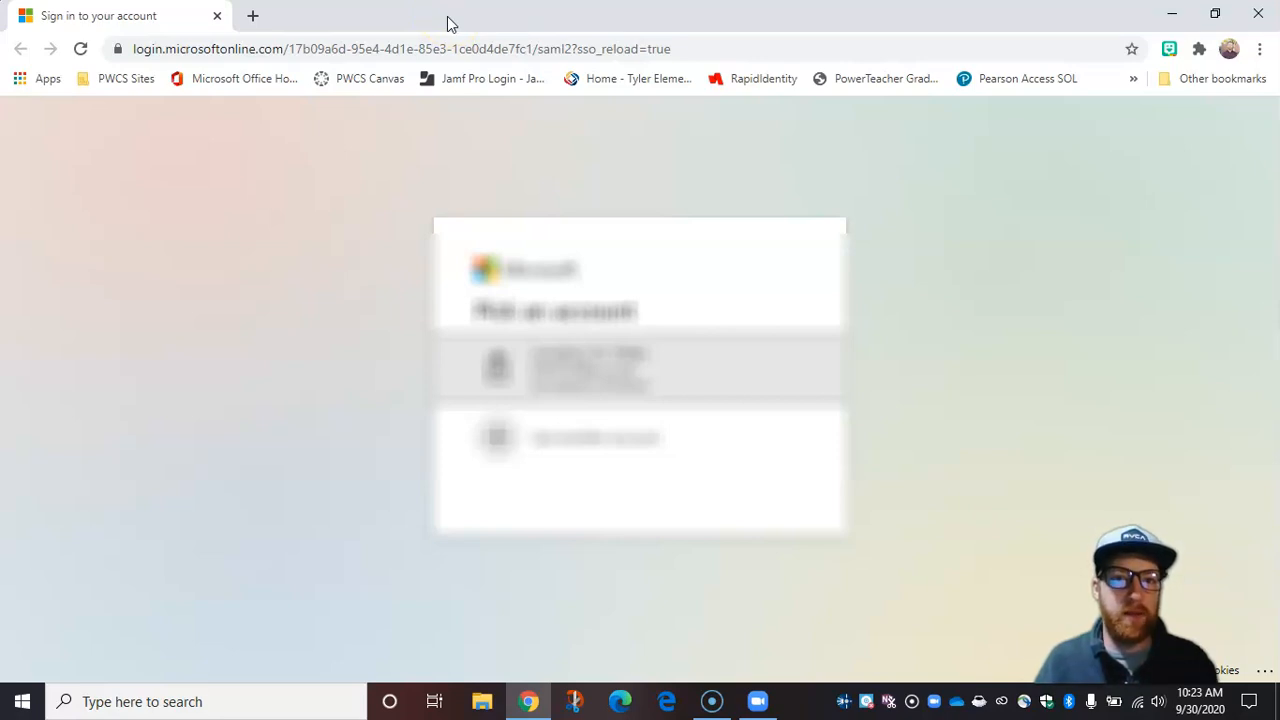
mouse_move(348, 197)
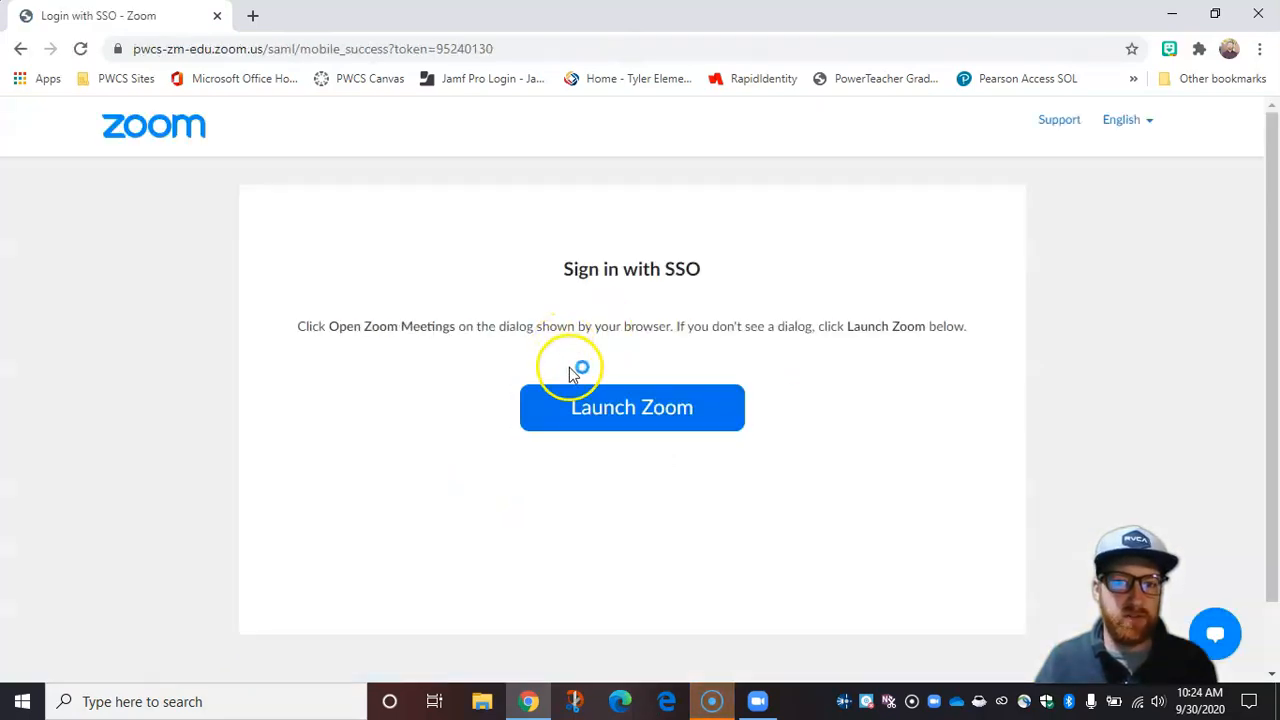
- Hand the completed SSO sign-in back to the Zoom desktop client
left_click(631, 407)
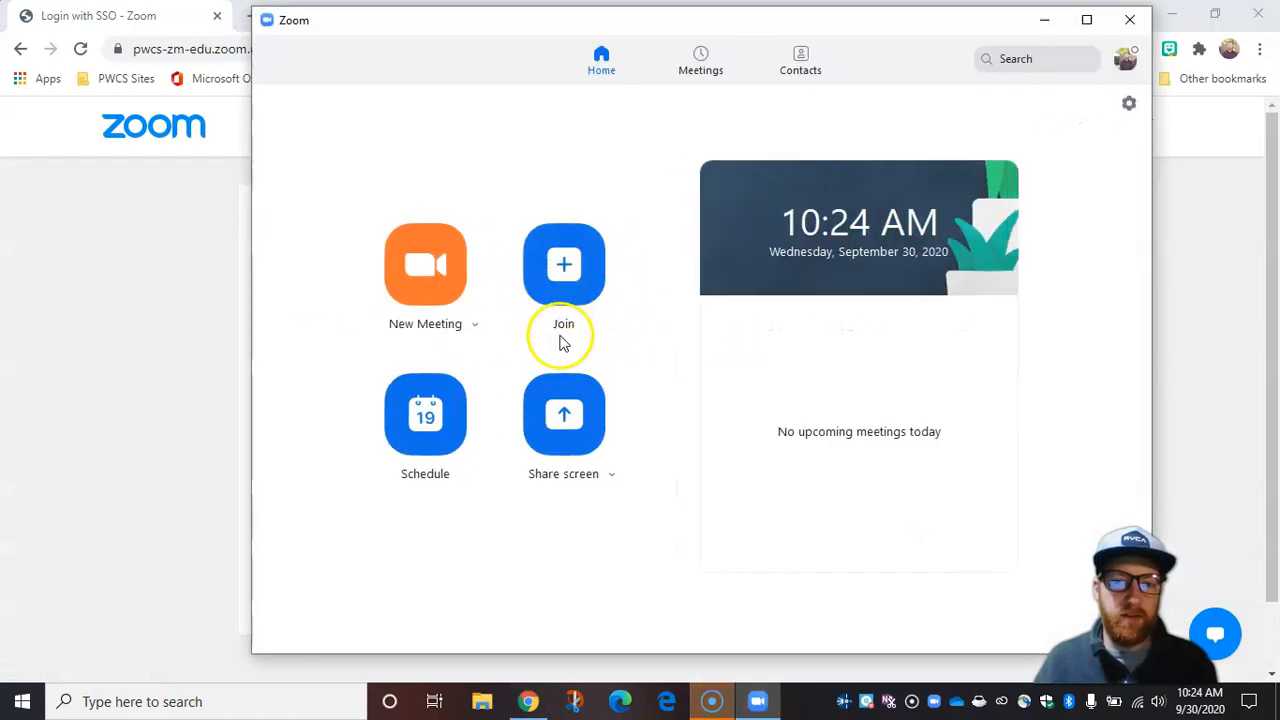
mouse_move(640, 340)
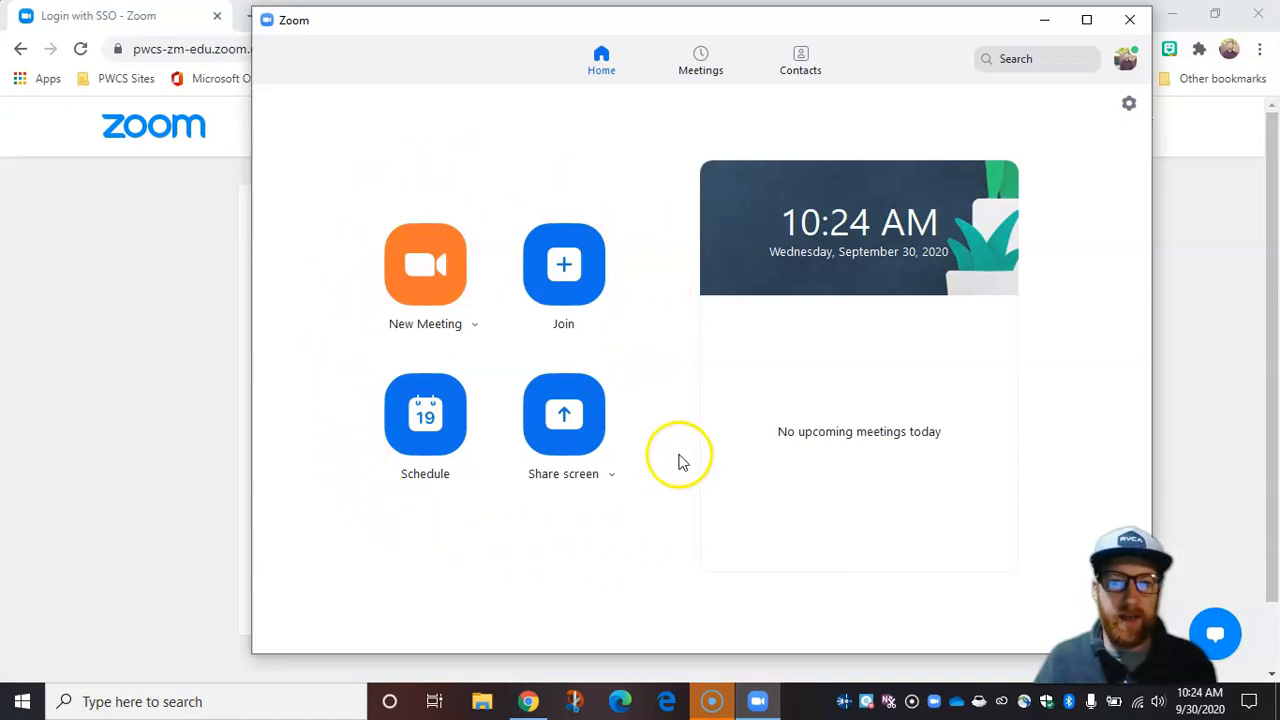
mouse_move(378, 163)
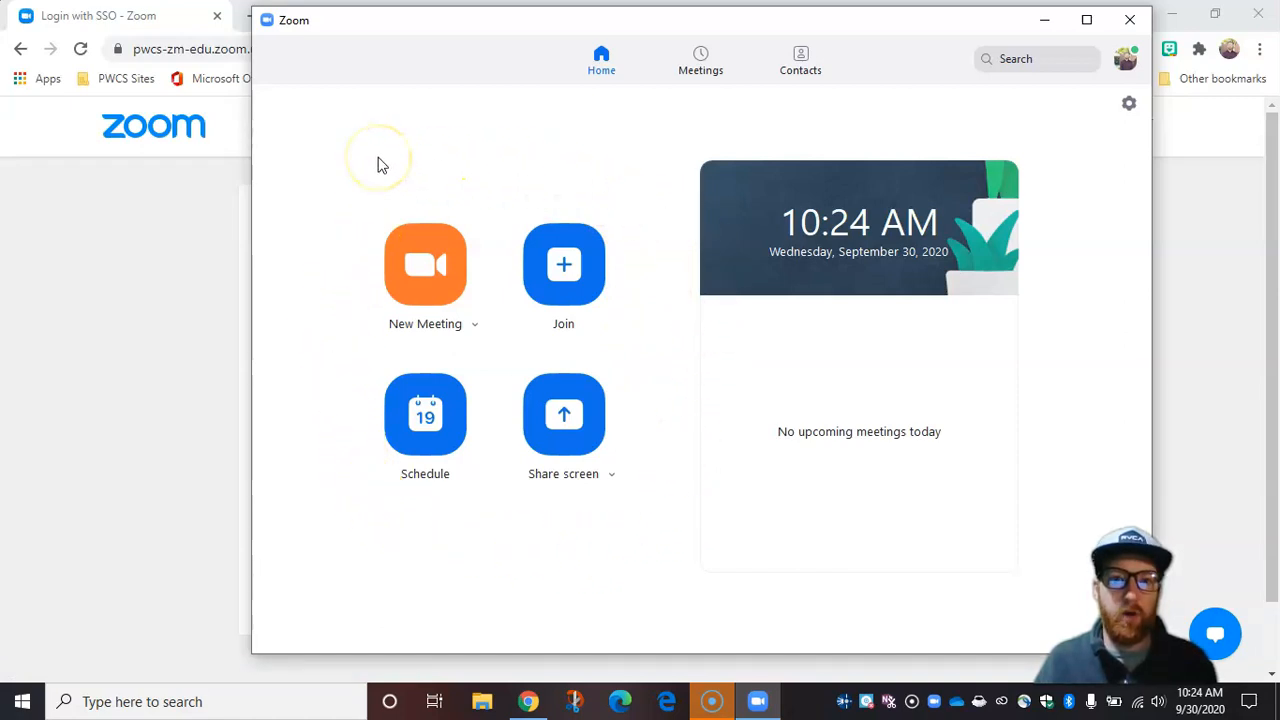
mouse_move(477, 152)
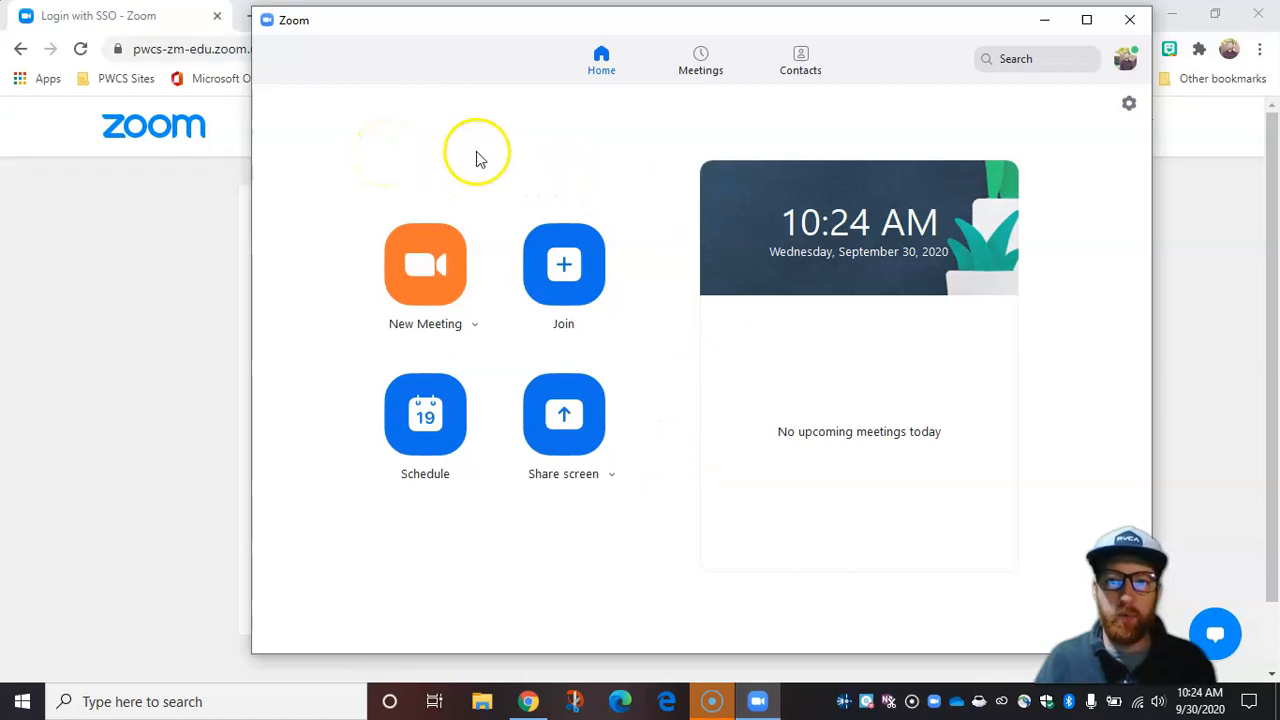
mouse_move(1125, 62)
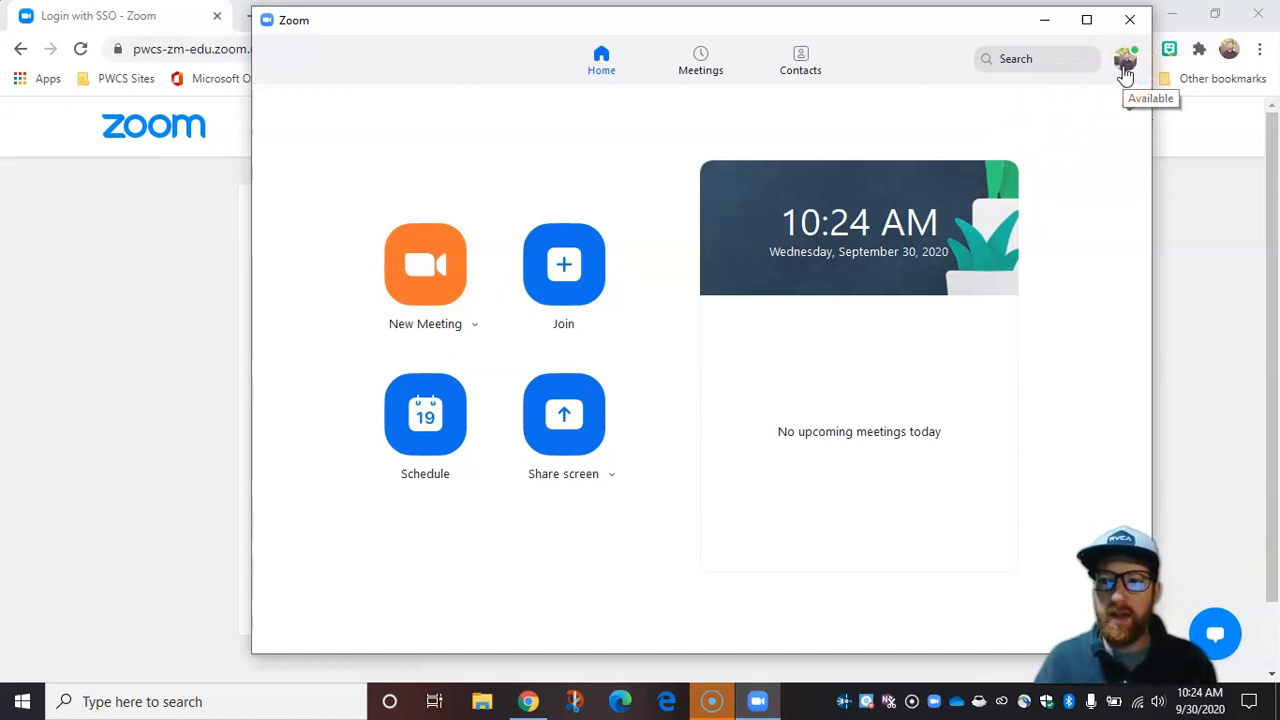
- Open the top-right profile menu to confirm the licensed district account
left_click(1124, 60)
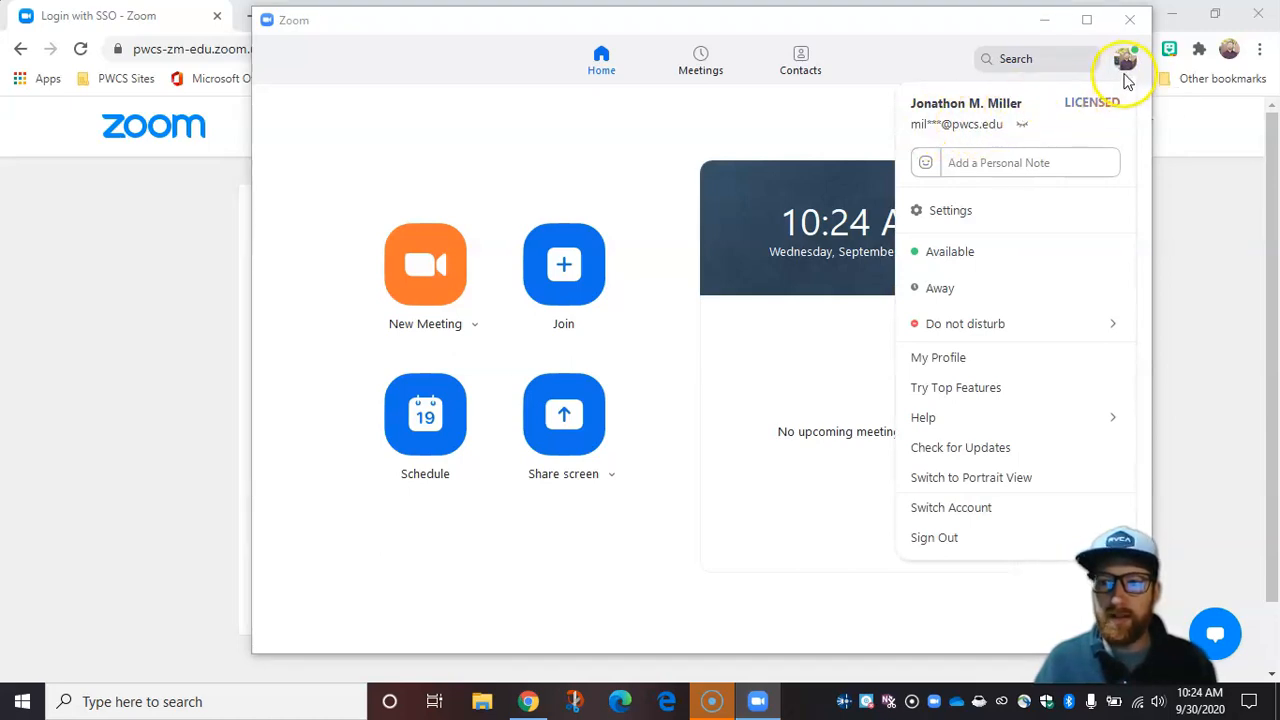
mouse_move(1125, 62)
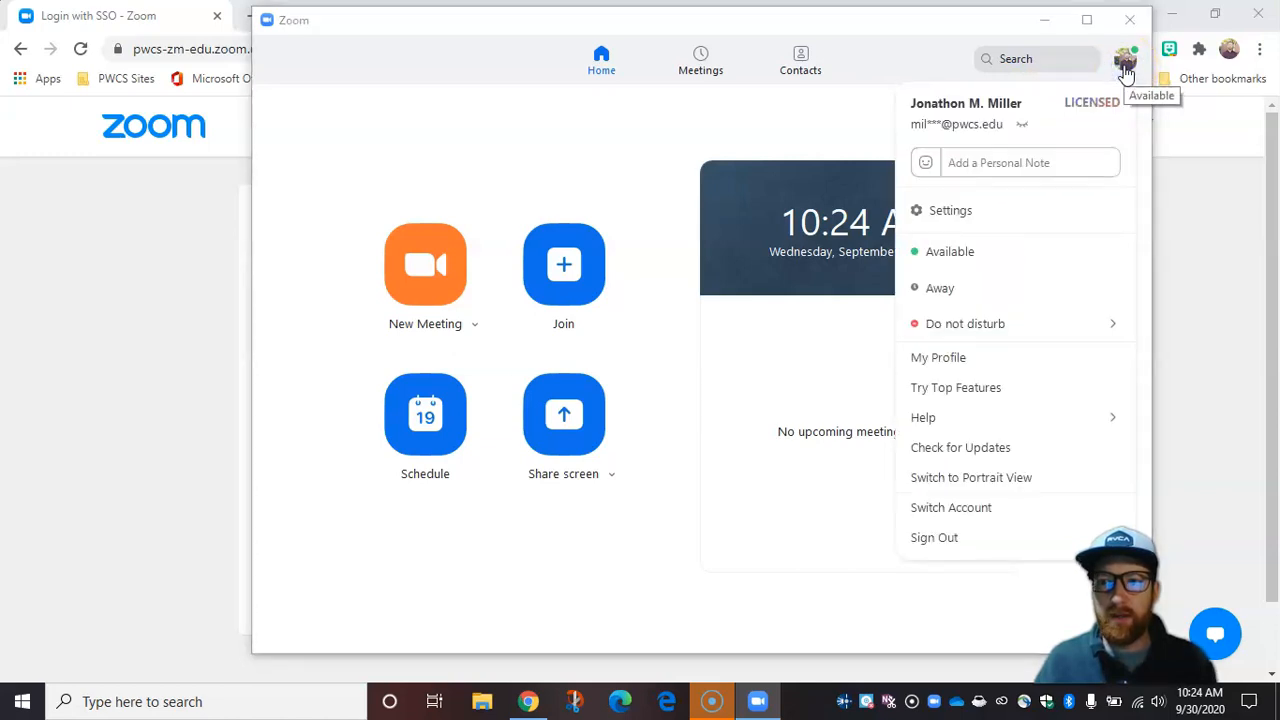